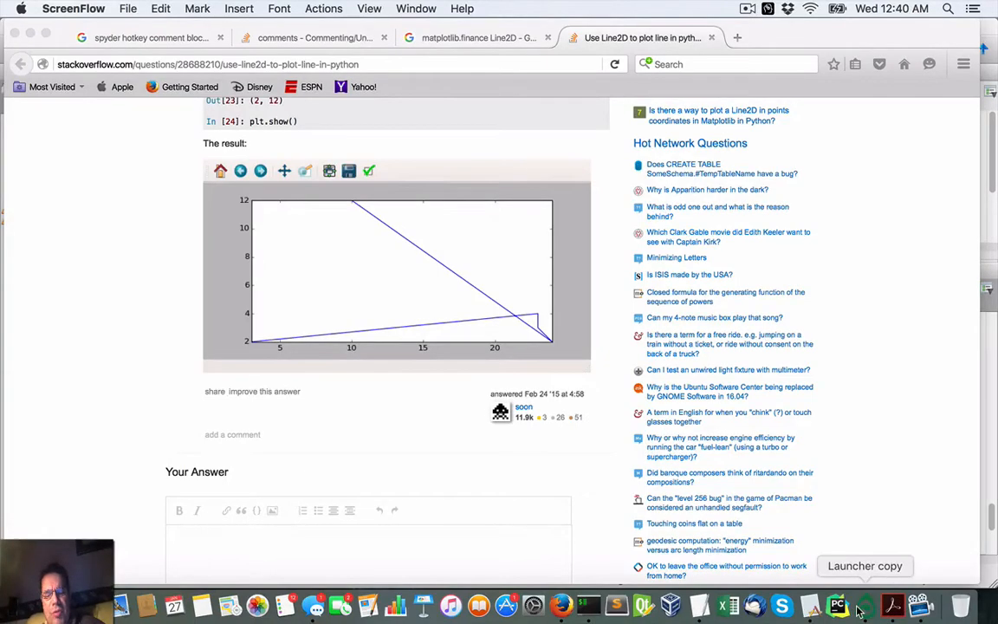
pyautogui.moveTo(837, 603)
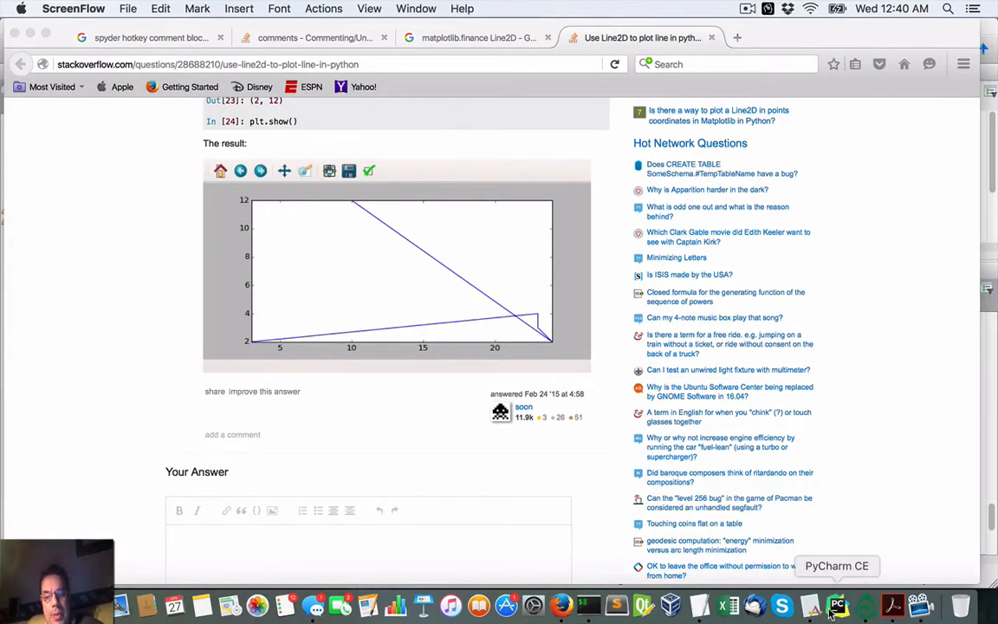
# Switch from the browser to Spyder and place the cursor in testCandle.py
pyautogui.click(836, 603)
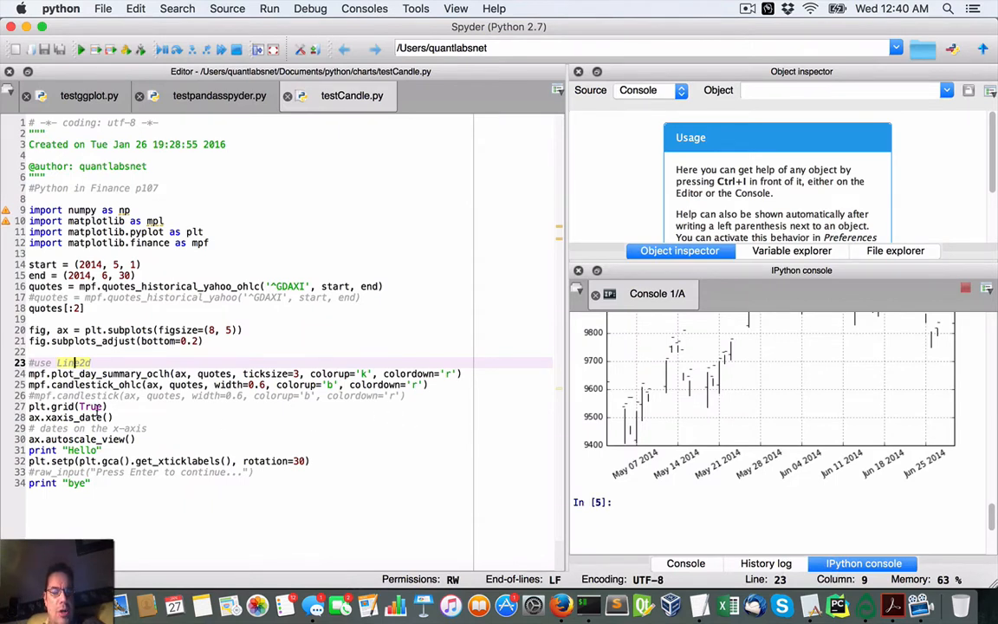
pyautogui.moveTo(167, 174)
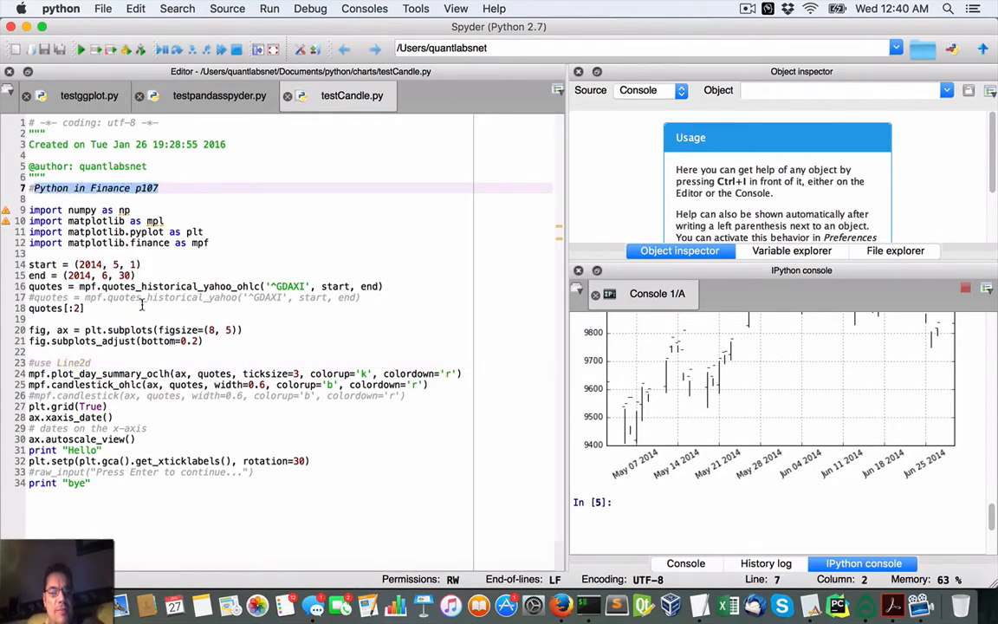
pyautogui.click(83, 308)
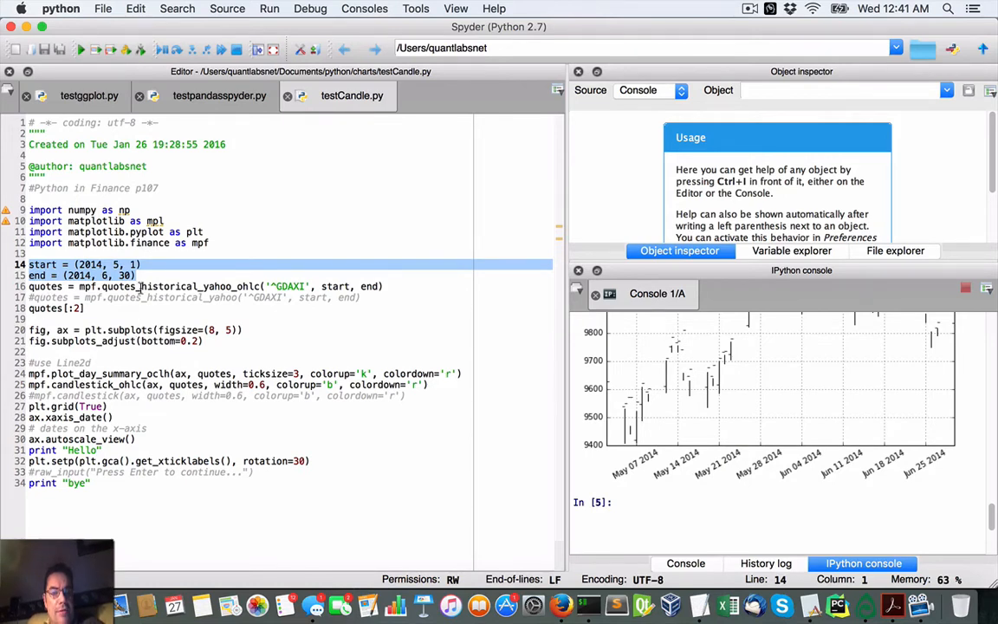
pyautogui.moveTo(395, 286)
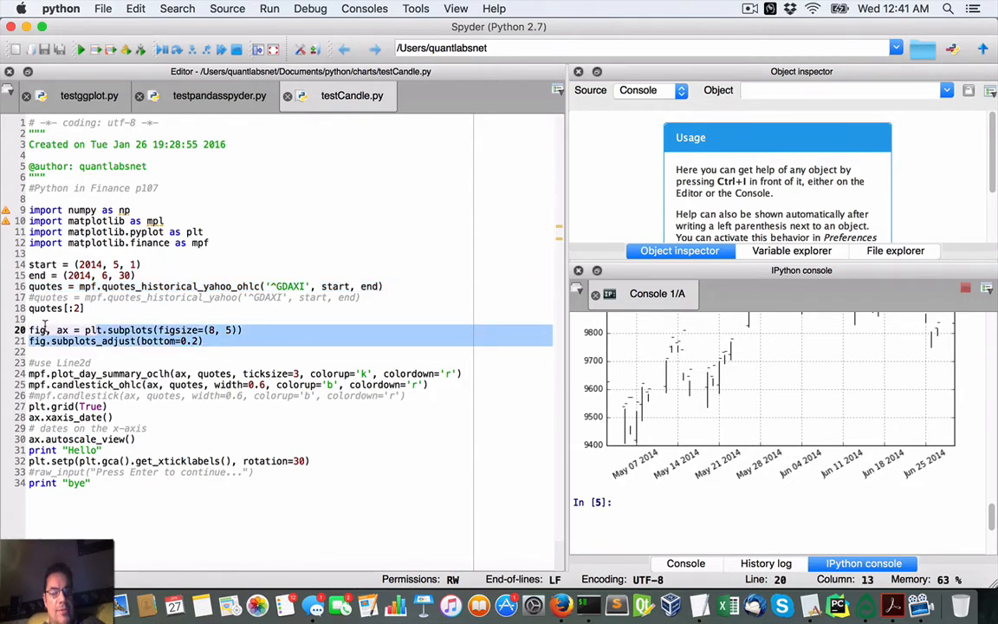
# Rerun testCandle.py so the console redraws the GDAXI candlestick chart with angled date labels
pyautogui.click(35, 318)
pyautogui.write('#')
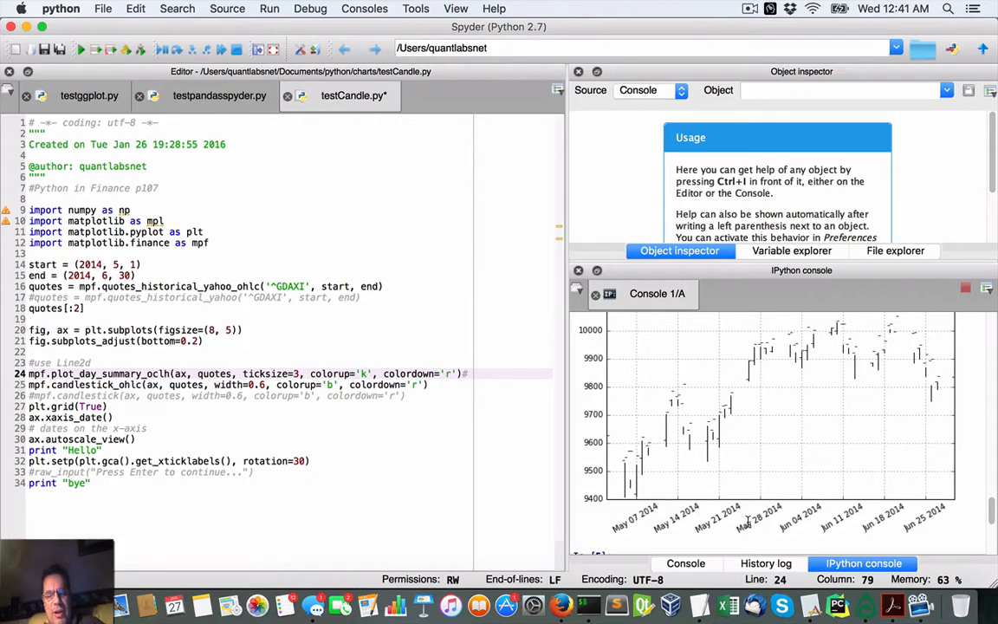
pyautogui.moveTo(742, 481)
pyautogui.write('#')
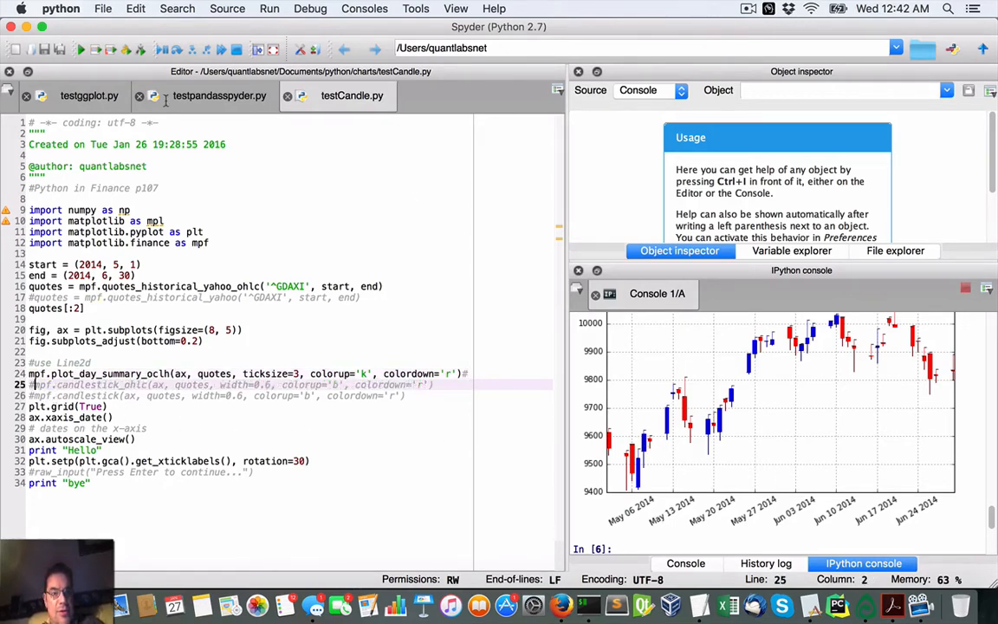
# Rerun the script with candlestick_ohlc commented out, showing a plain OHLC bar chart
pyautogui.click(80, 48)
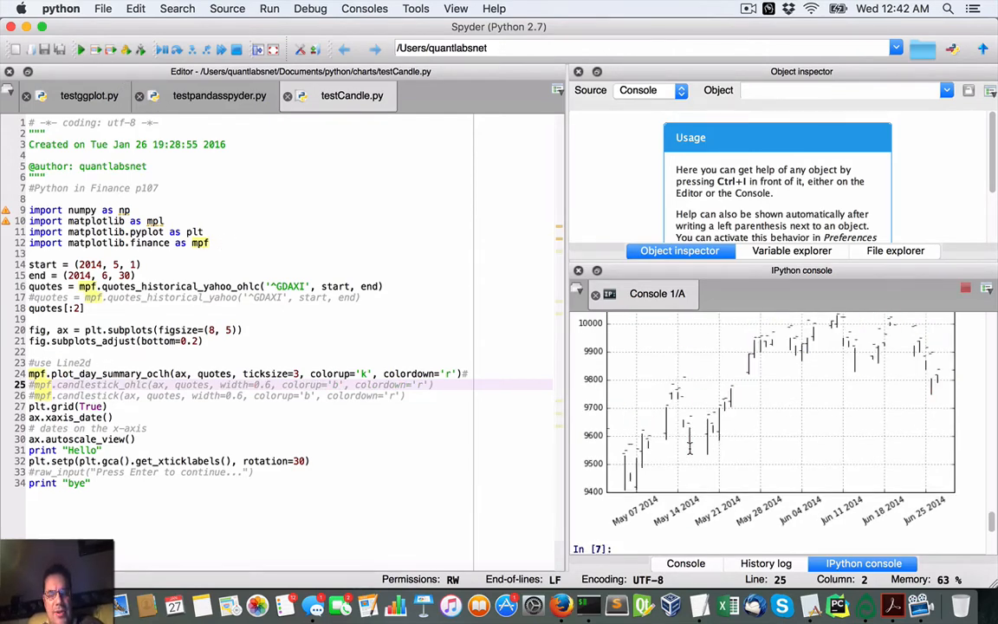
pyautogui.moveTo(766, 416)
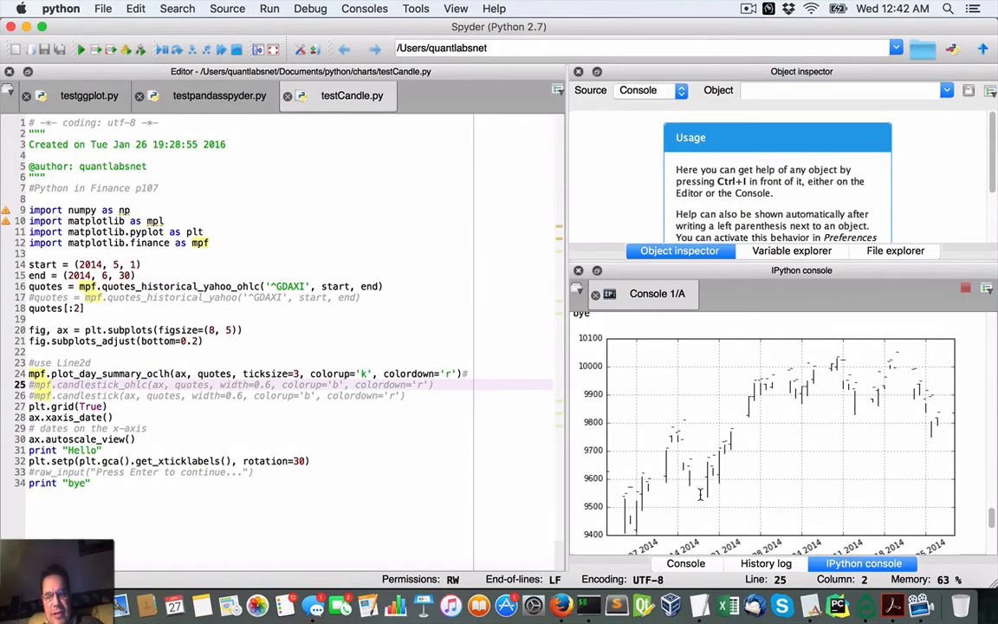
pyautogui.moveTo(361, 422)
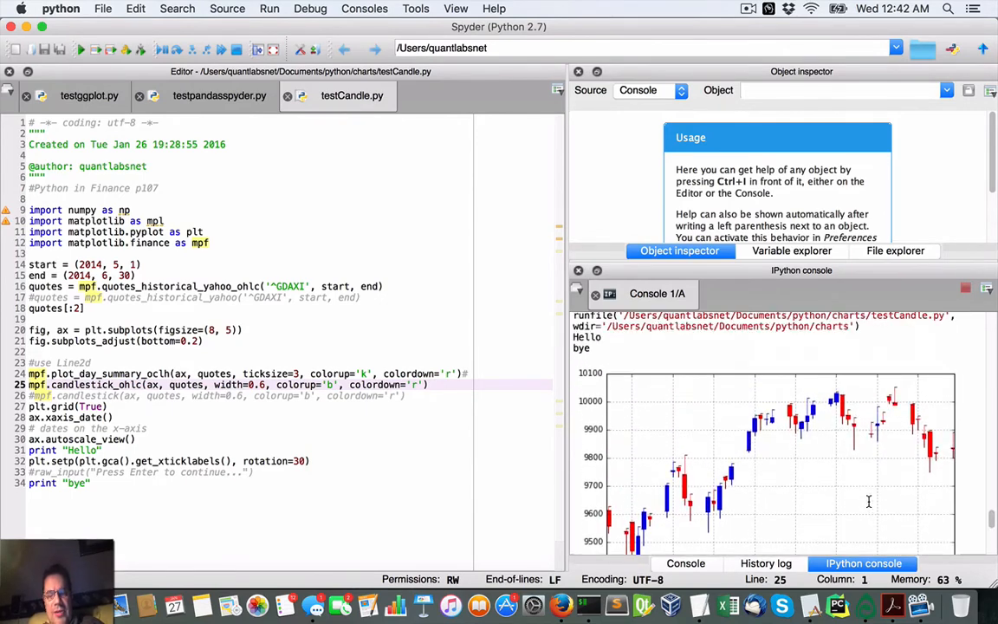
pyautogui.moveTo(672, 492)
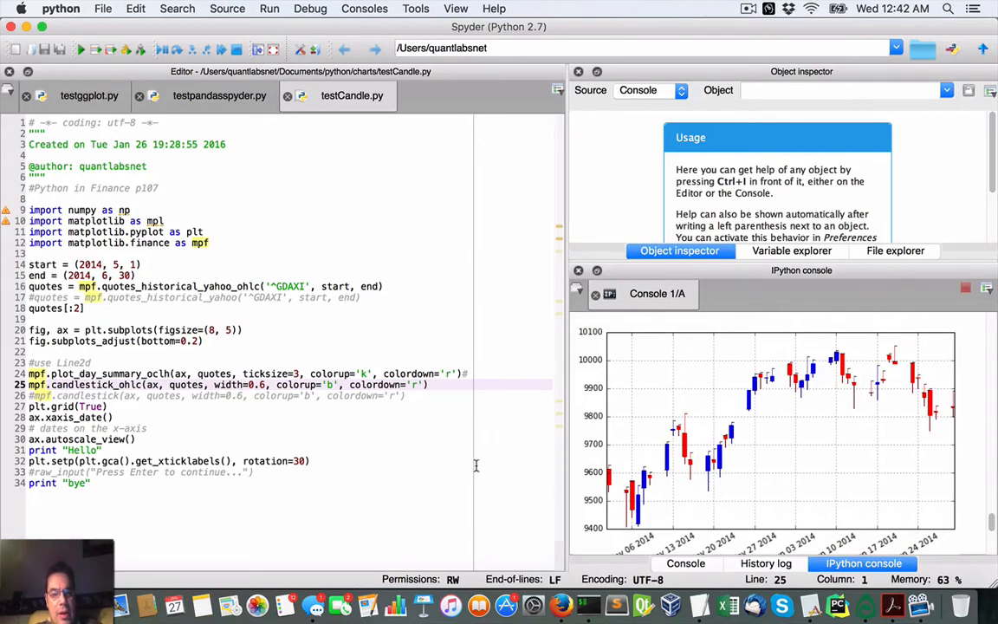
pyautogui.moveTo(163, 440)
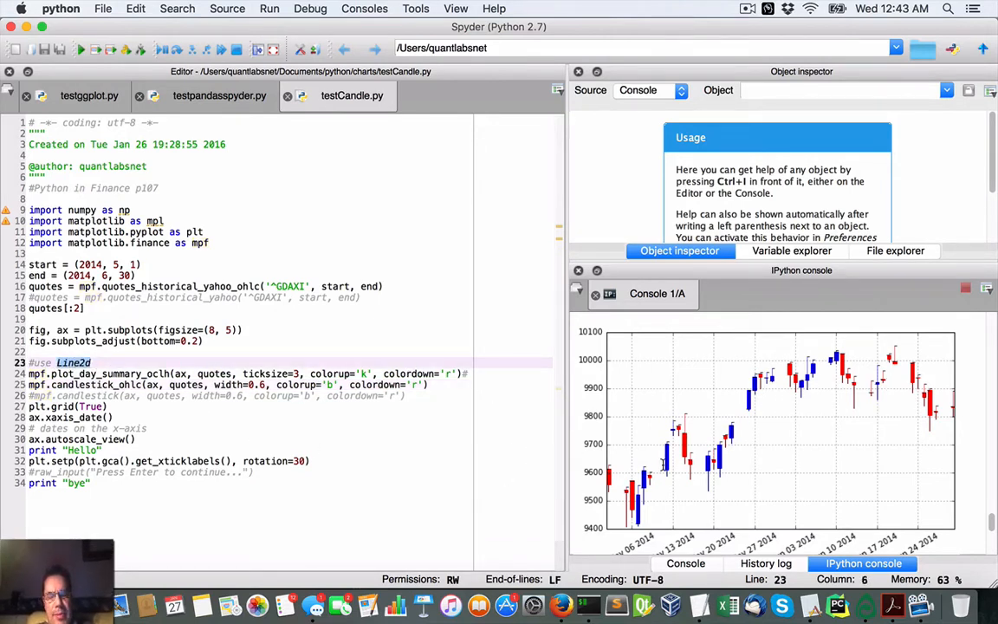
pyautogui.moveTo(633, 466)
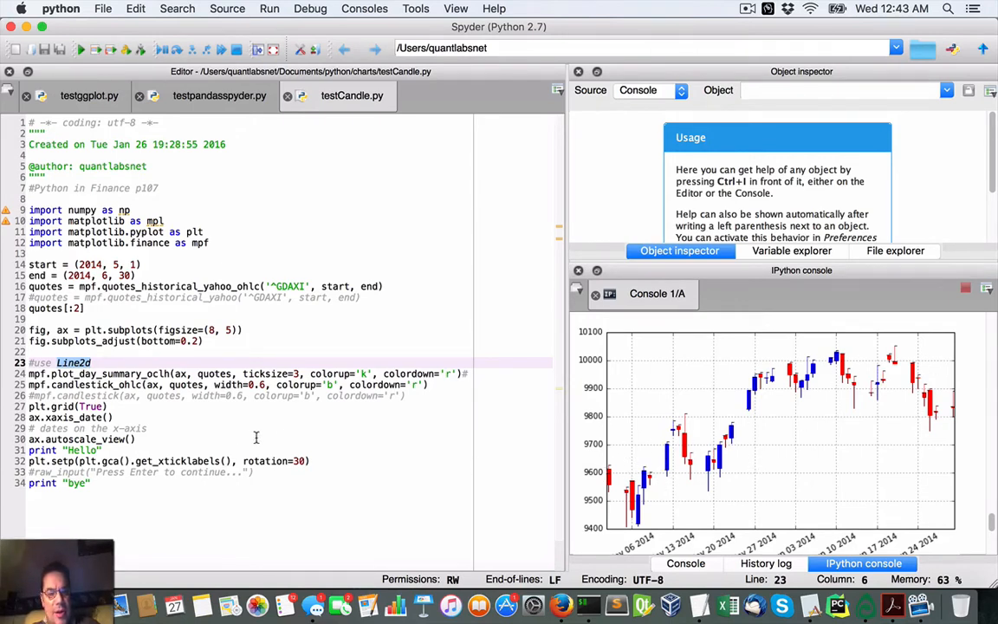
pyautogui.moveTo(301, 442)
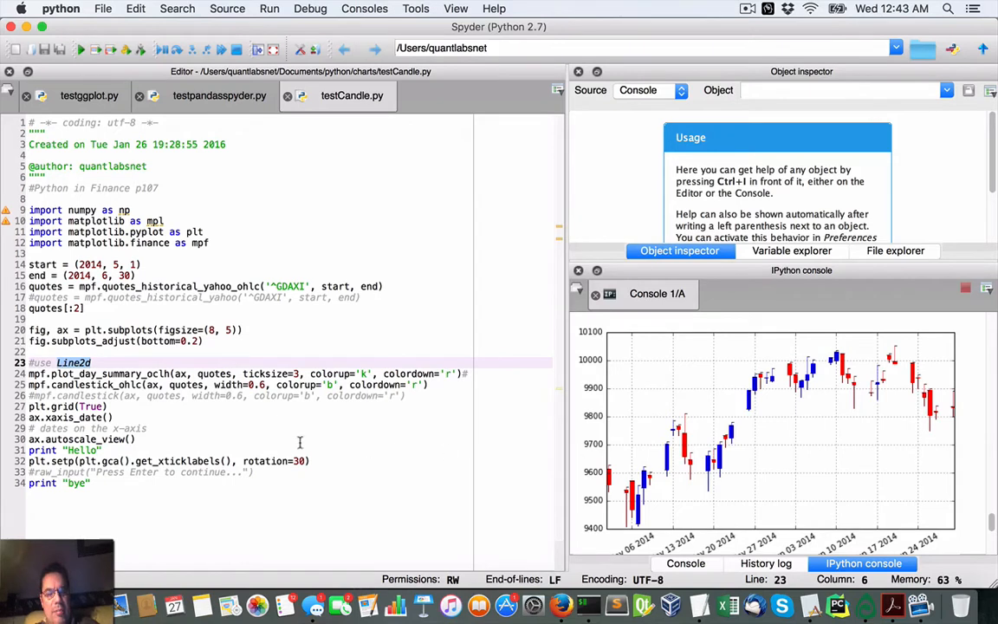
pyautogui.moveTo(255, 389)
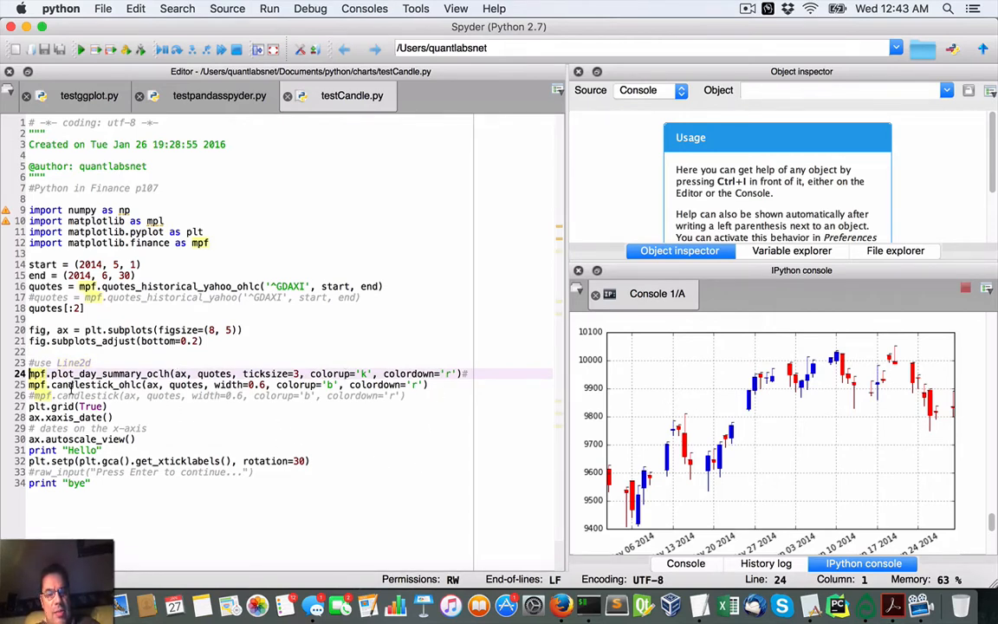
pyautogui.click(80, 48)
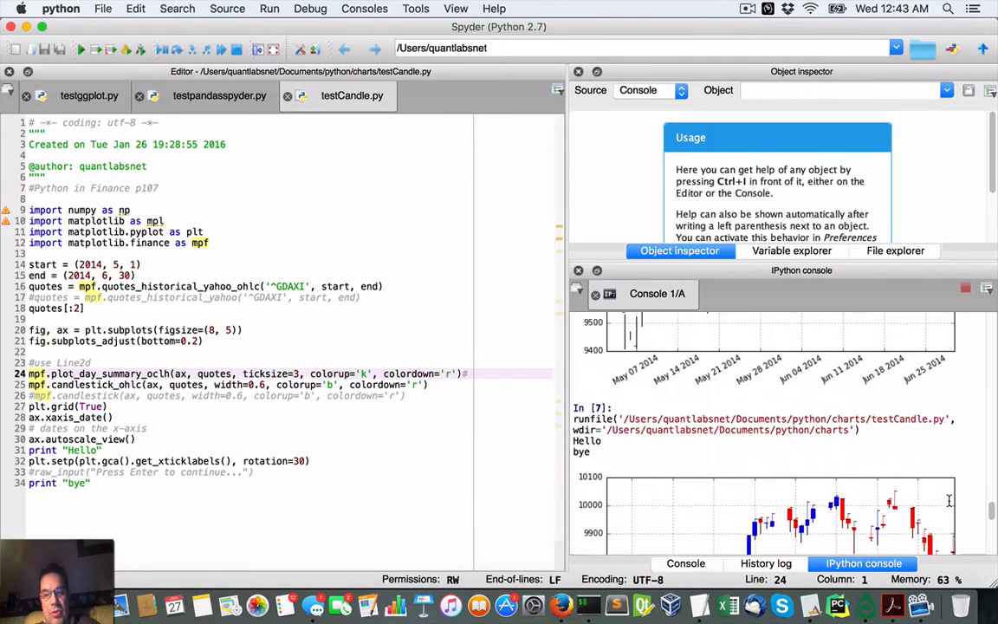
pyautogui.scroll(-3)
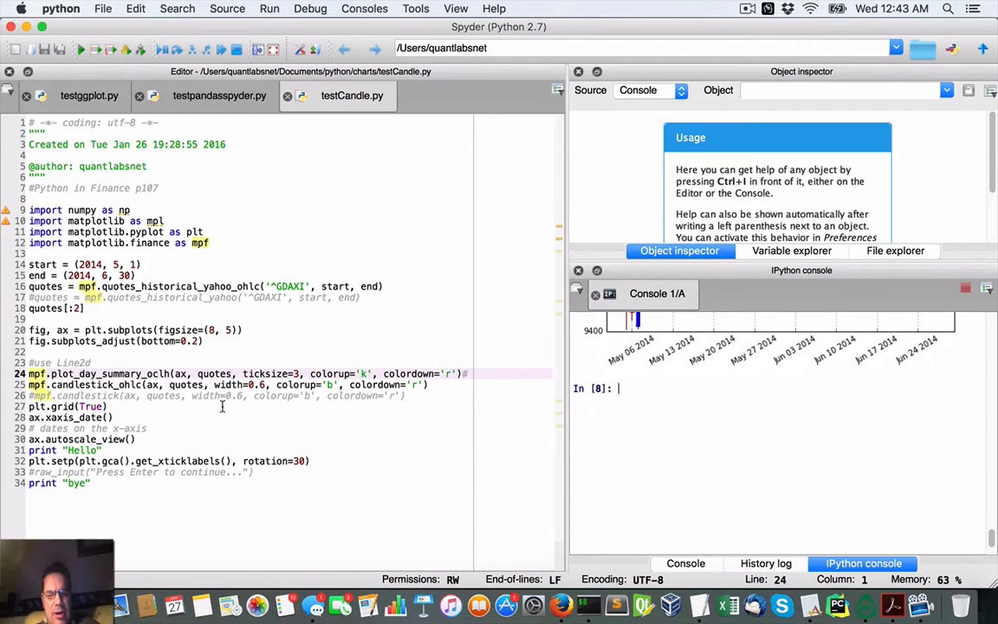
pyautogui.click(173, 374)
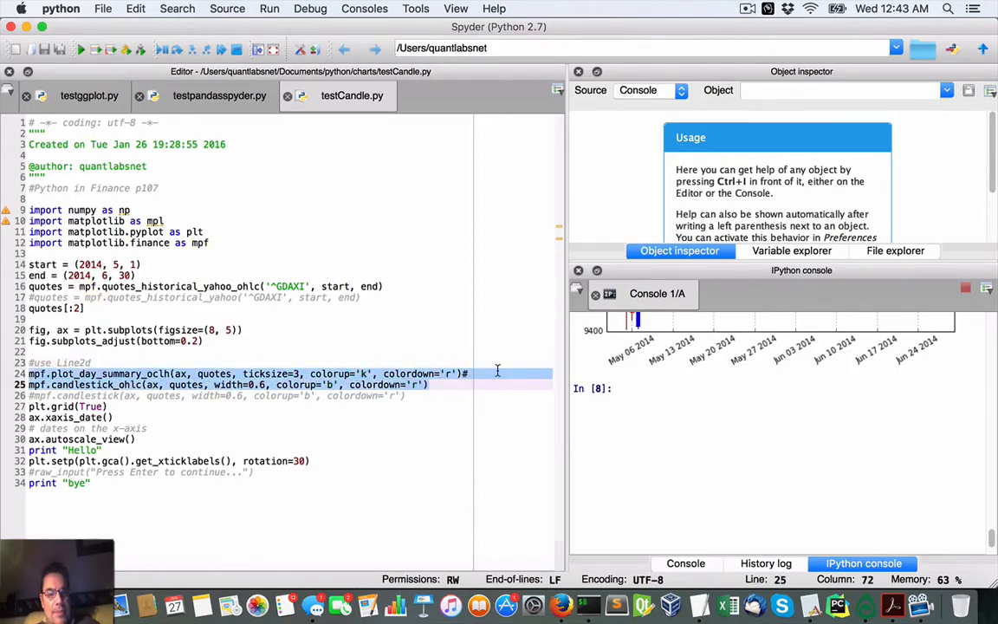
# Relocate the print "Hello" line after subplots_adjust and start saving the console as HTML
pyautogui.click(164, 428)
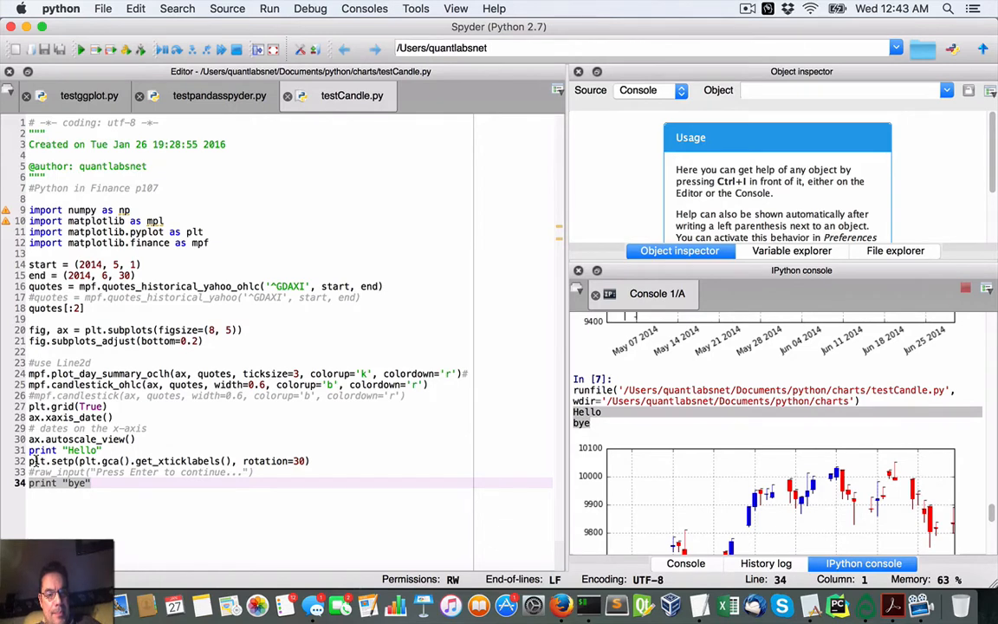
pyautogui.click(333, 461)
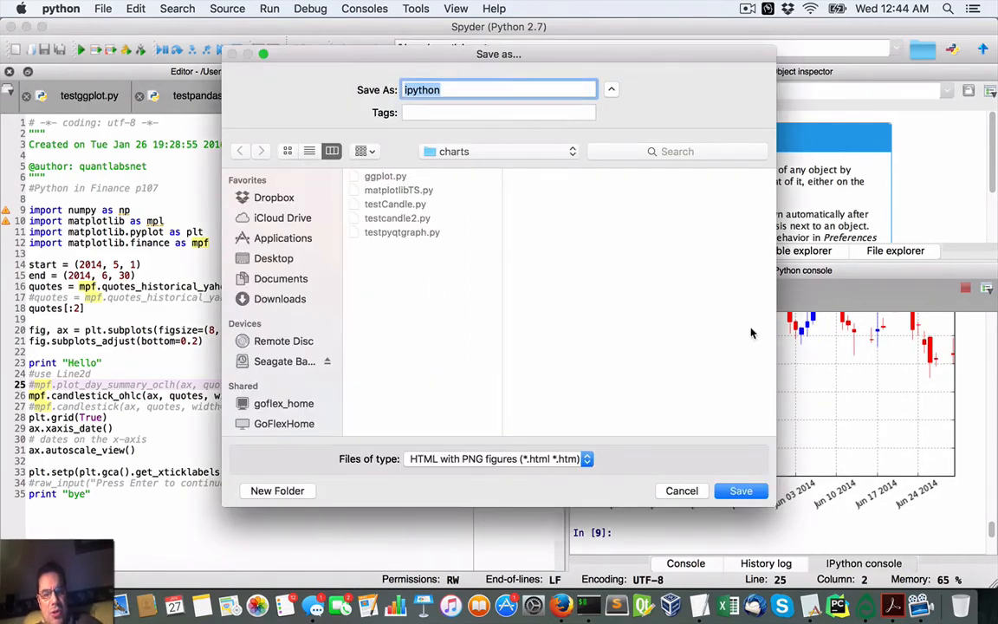
pyautogui.click(742, 490)
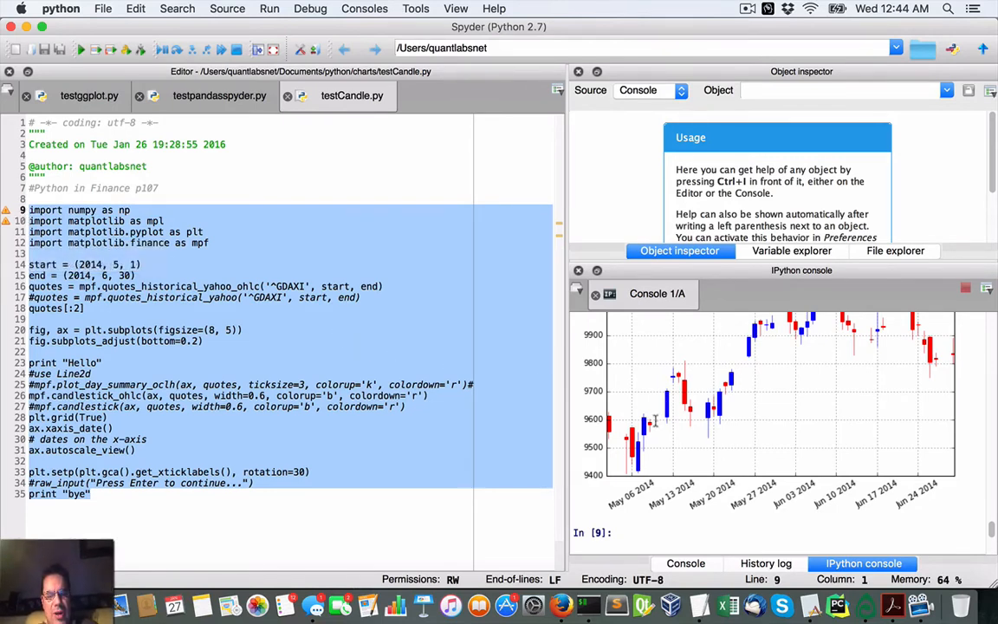
pyautogui.moveTo(648, 364)
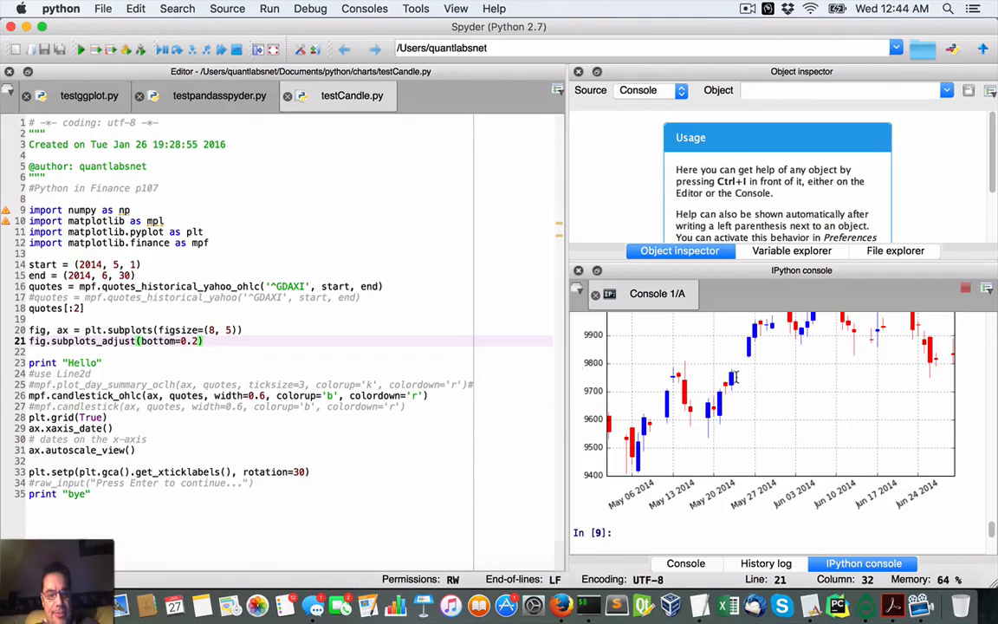
pyautogui.moveTo(797, 454)
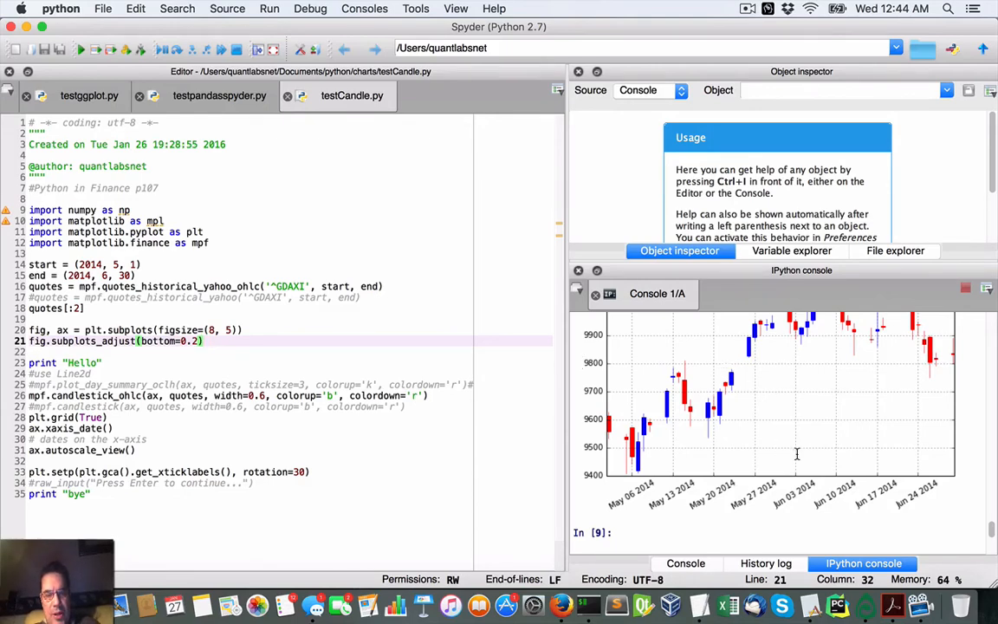